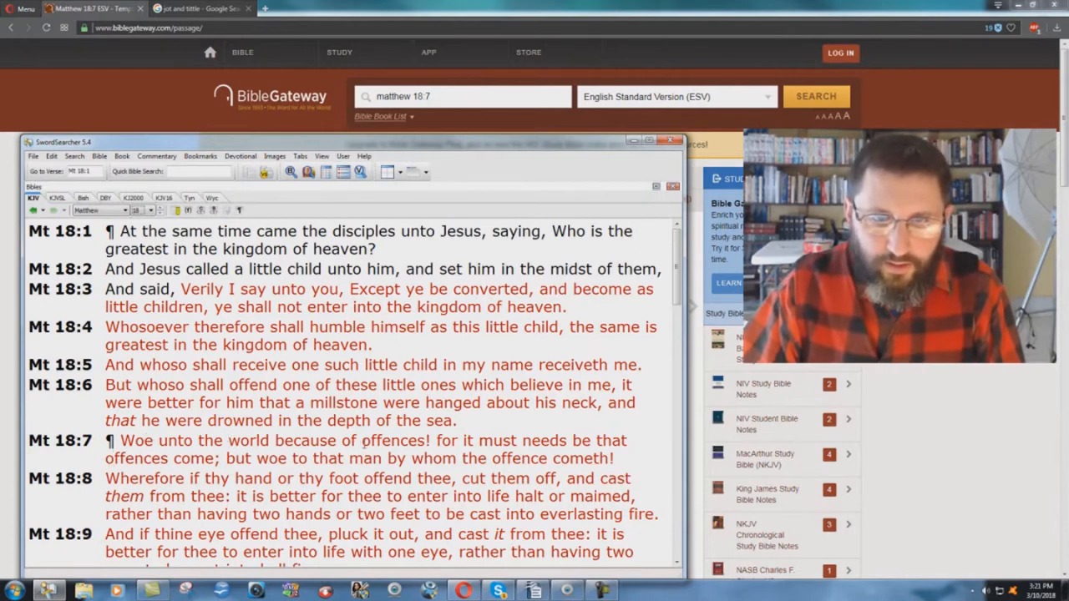
mouse_move(491, 430)
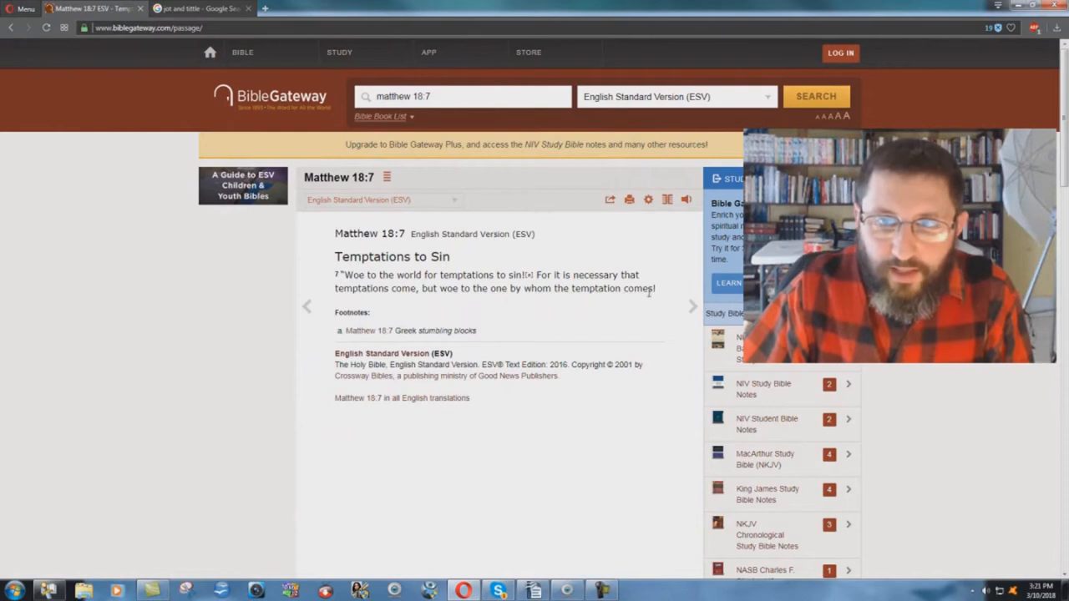
mouse_move(364, 487)
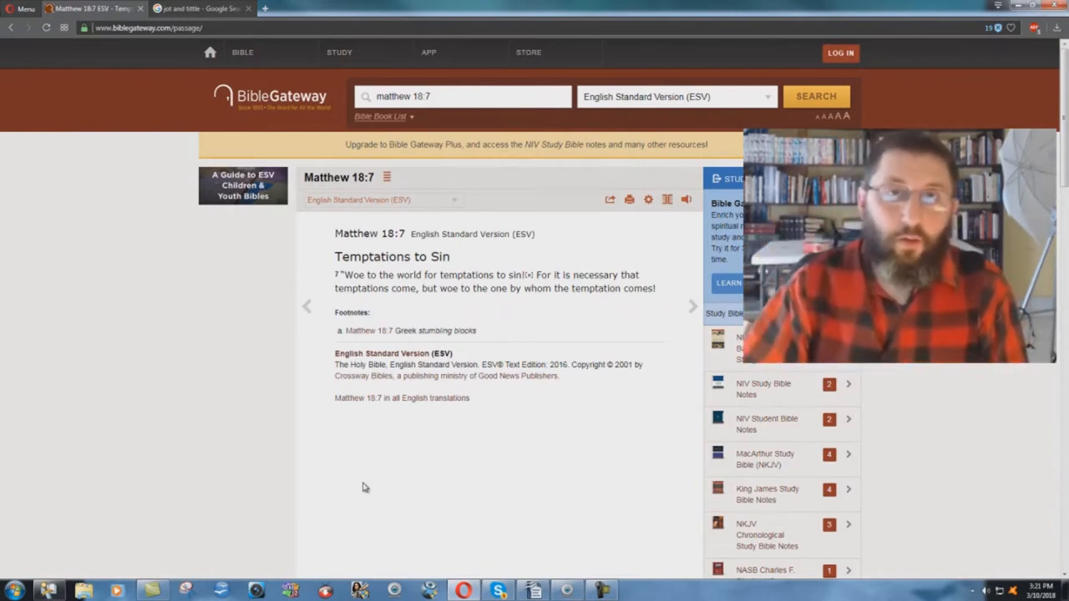
mouse_move(300, 494)
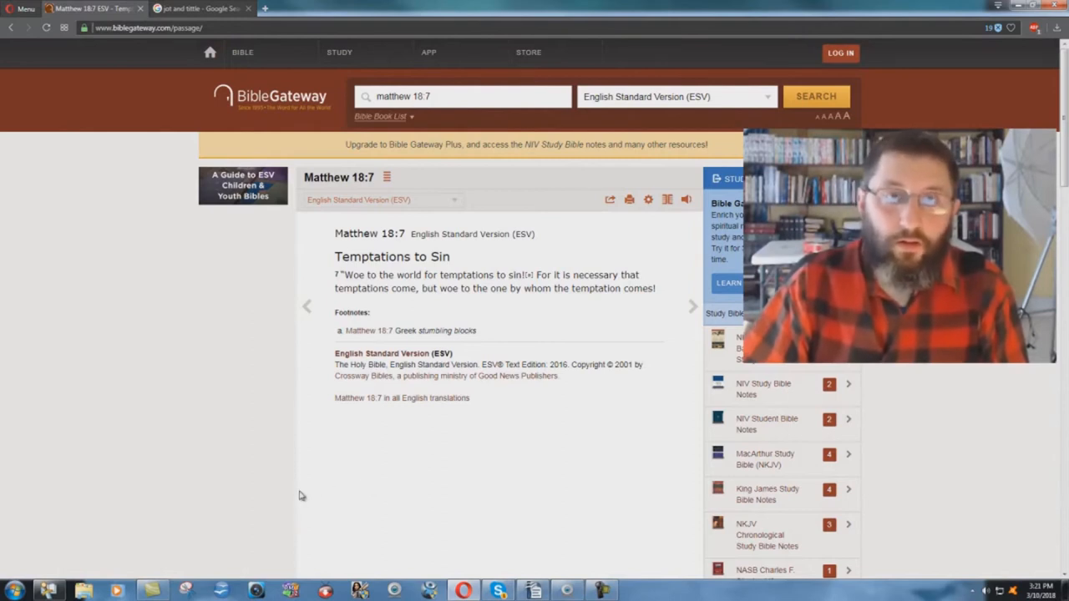
mouse_move(137, 545)
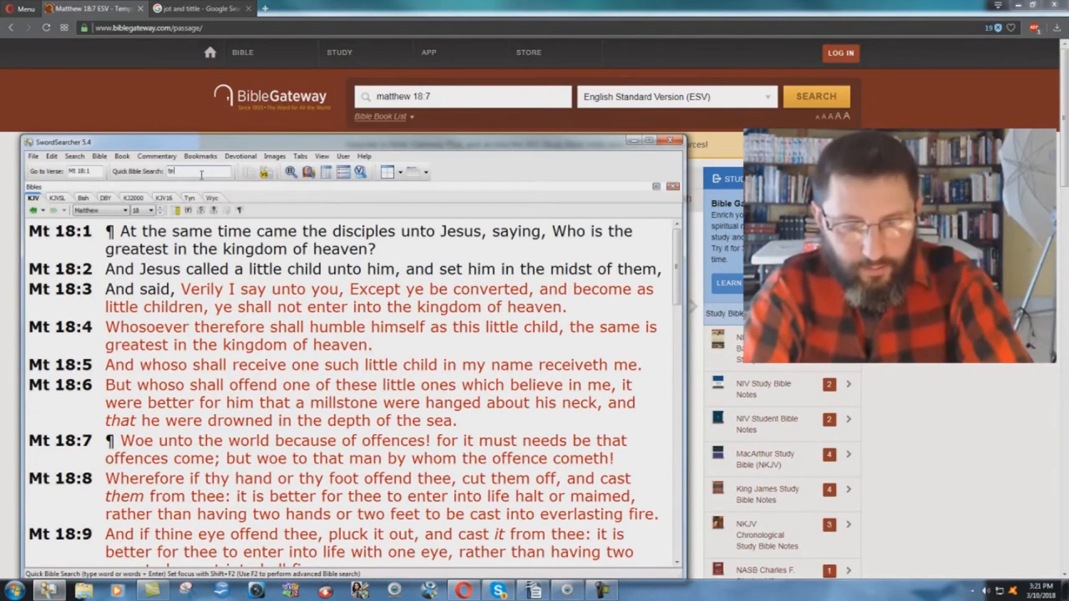
type("tempted")
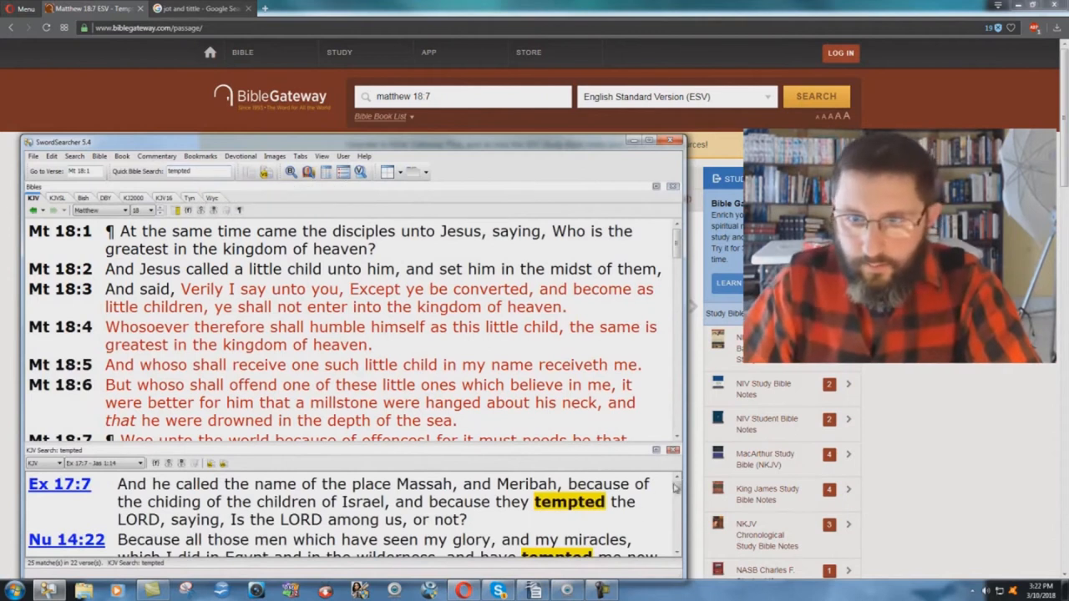
scroll("down", 3)
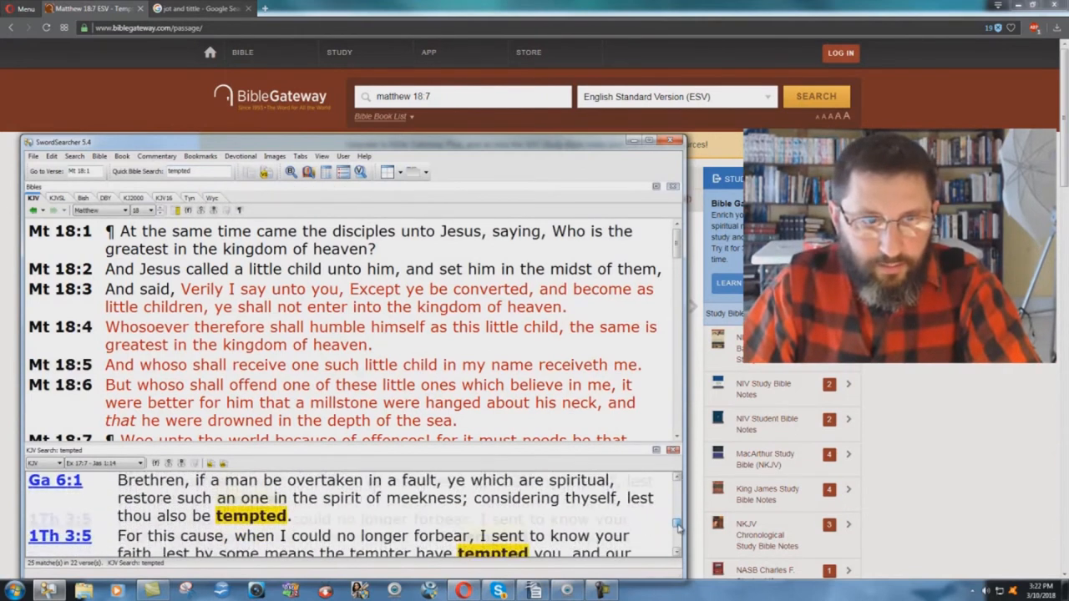
scroll("down", 3)
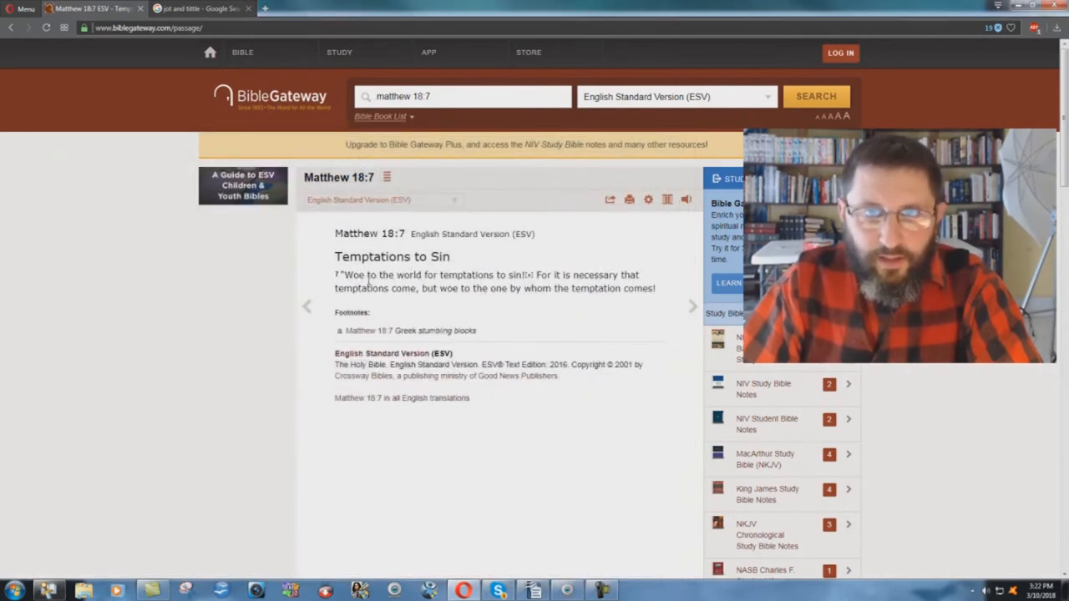
mouse_move(534, 504)
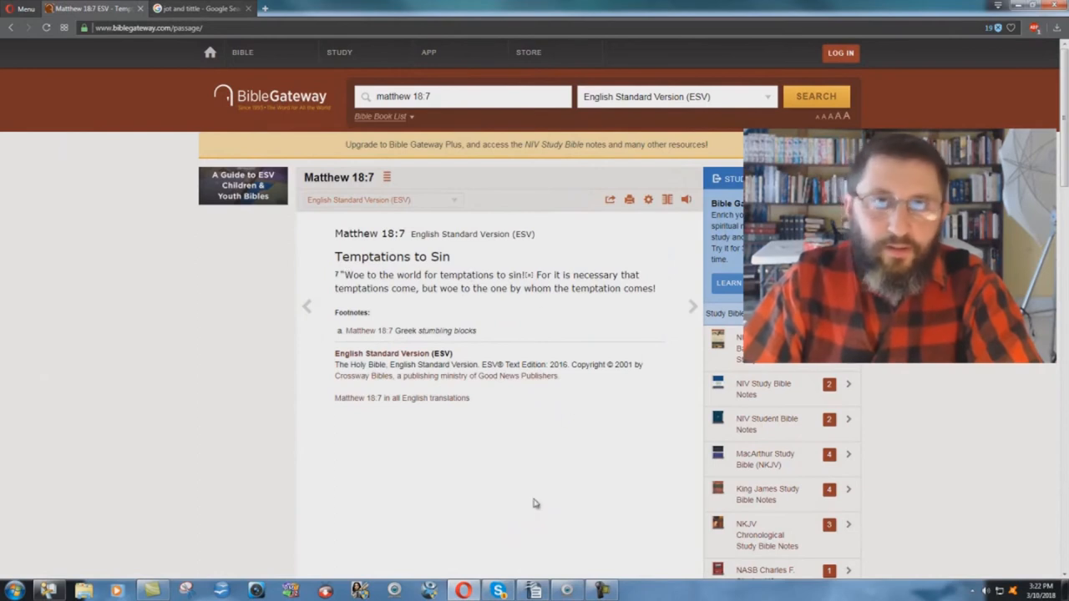
mouse_move(526, 522)
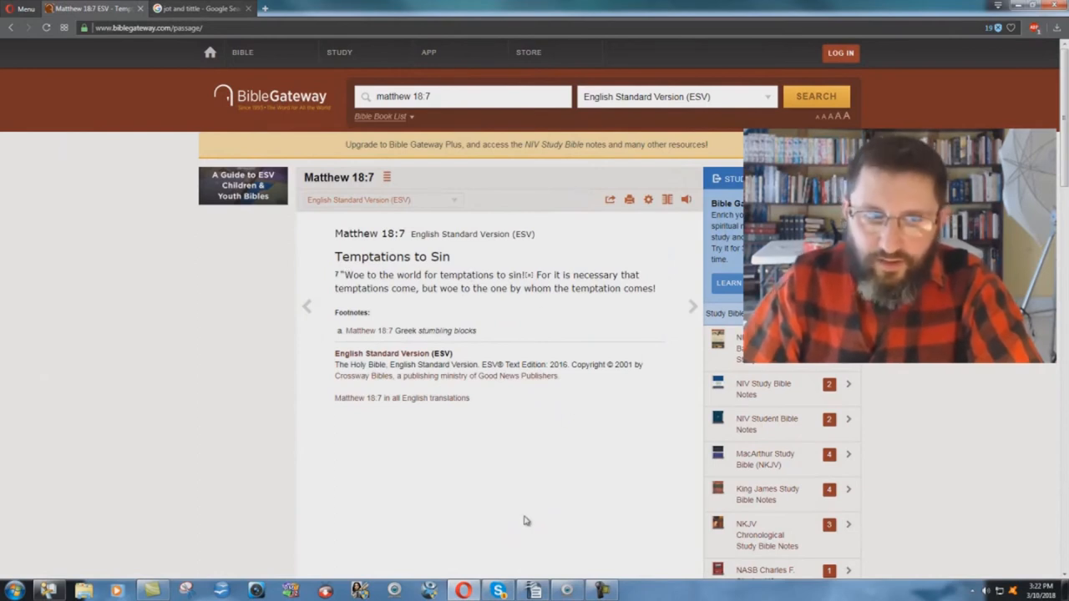